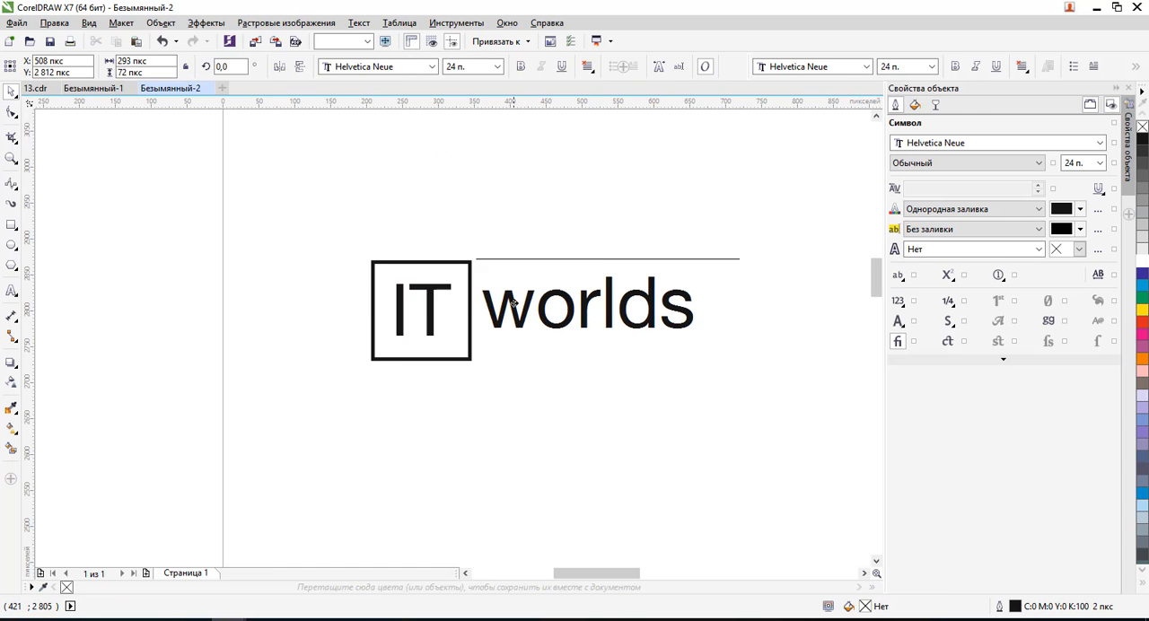
# - Draw the diagonal and vertical lines rising from the top of the box around IT
pyautogui.click(589, 305)
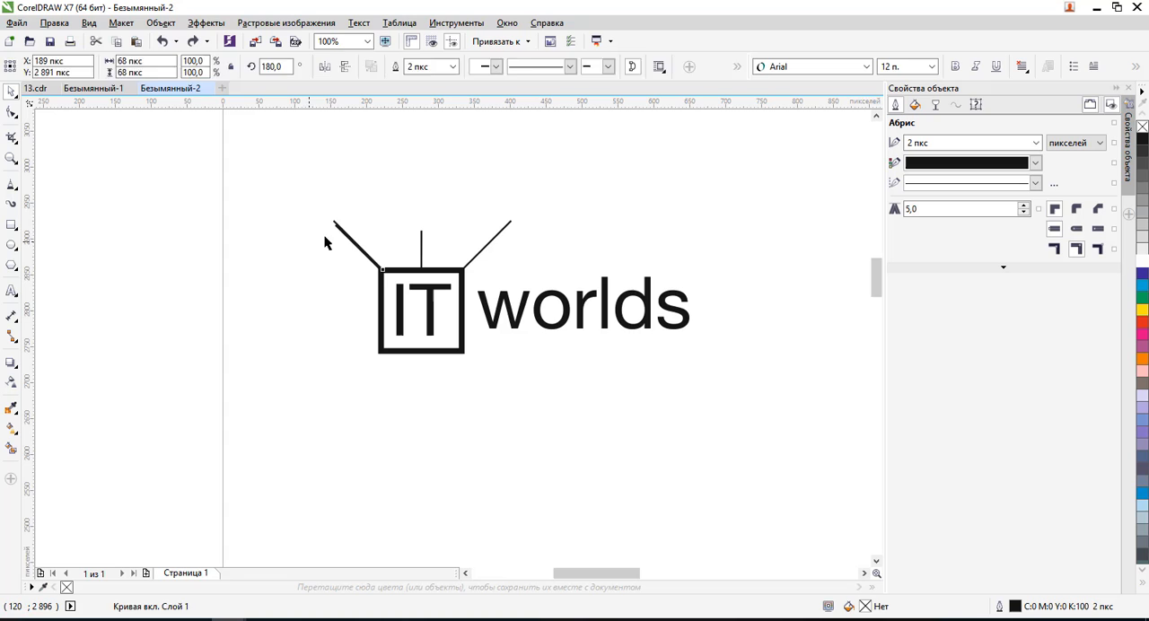
pyautogui.click(356, 243)
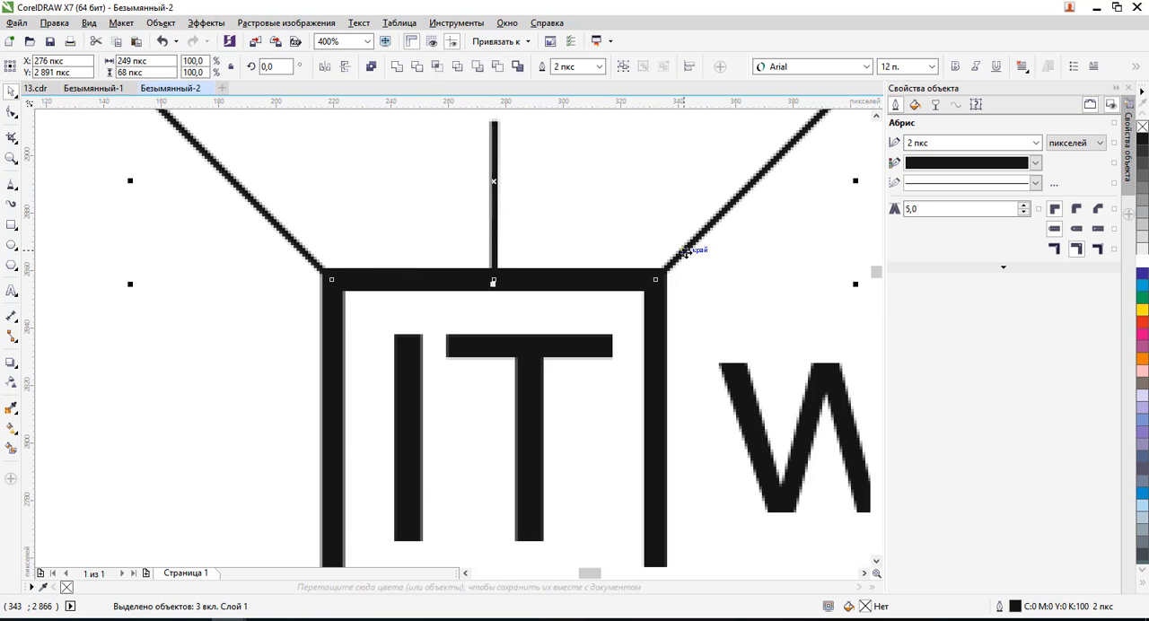
pyautogui.scroll(-3)
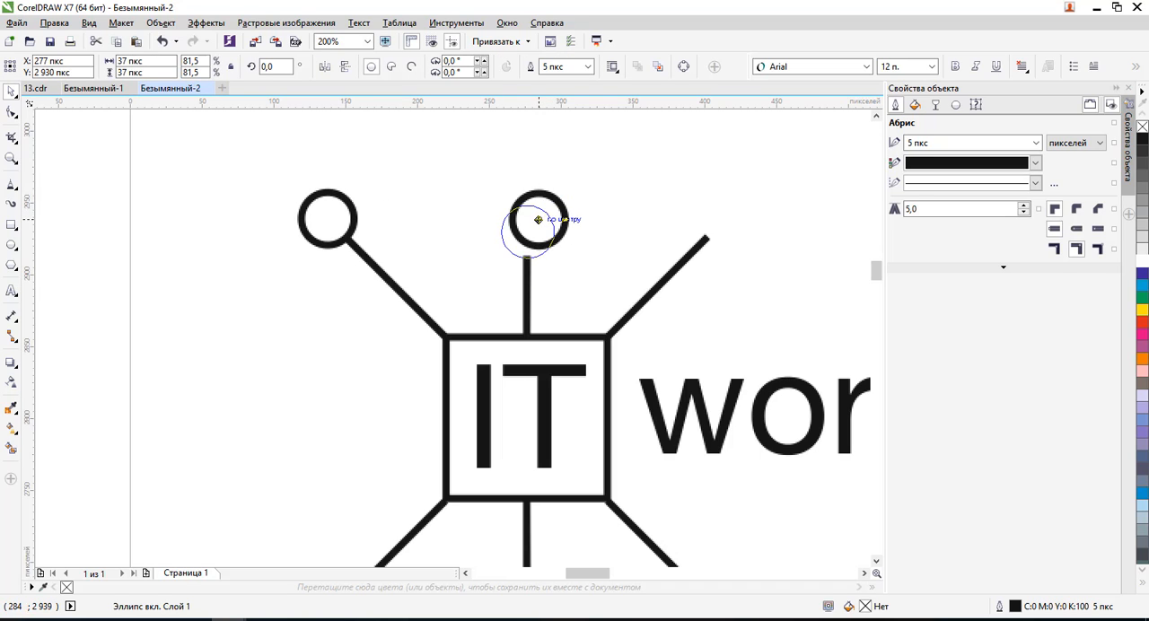
# - Cap the remaining line ends with coloured circles on the gray rectangle, making IT white
pyautogui.moveTo(529, 219); pyautogui.dragTo(722, 217)
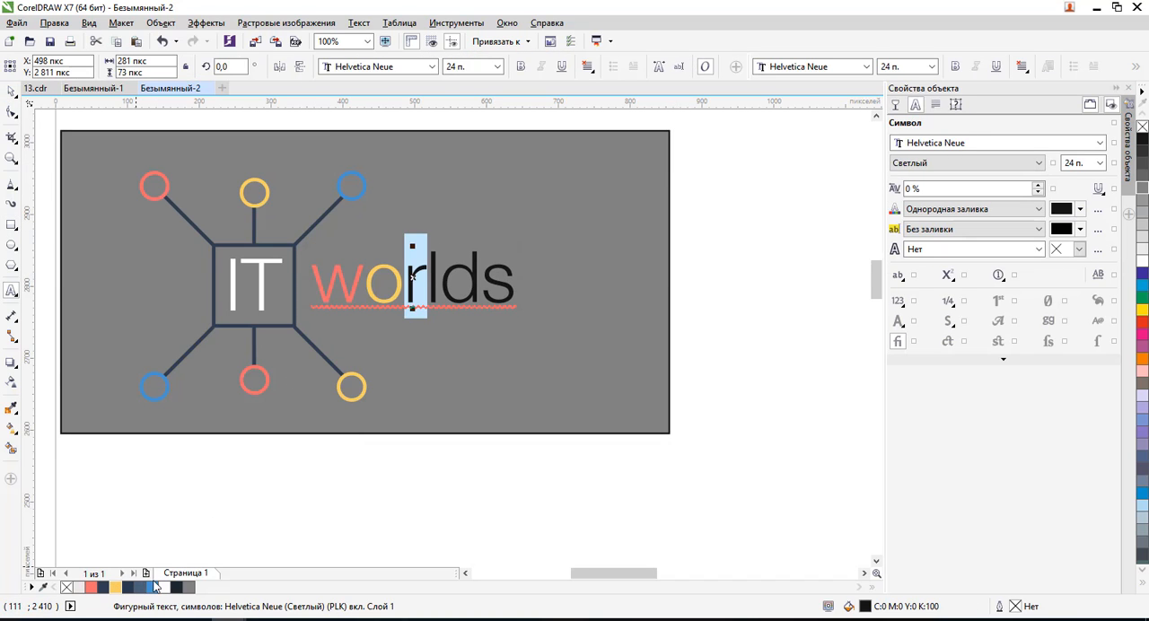
# - Colour the letter r in 'worlds' orange from the palette swatch
pyautogui.click(115, 587)
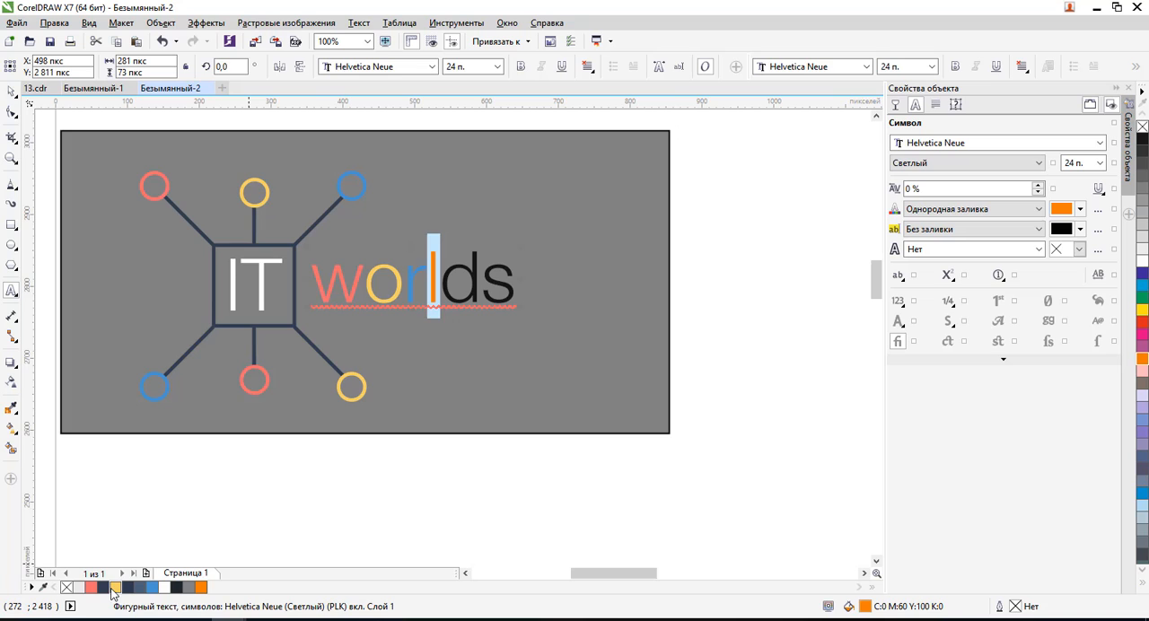